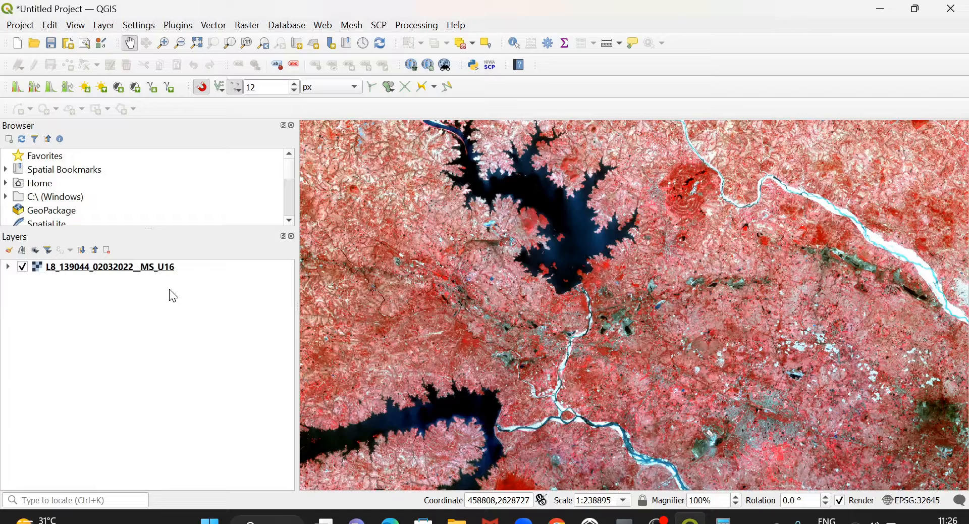
# - Review the Landsat layer's properties, then compute 2^16 = 65,536 in Calculator
pyautogui.moveTo(556, 309); pyautogui.dragTo(453, 314)
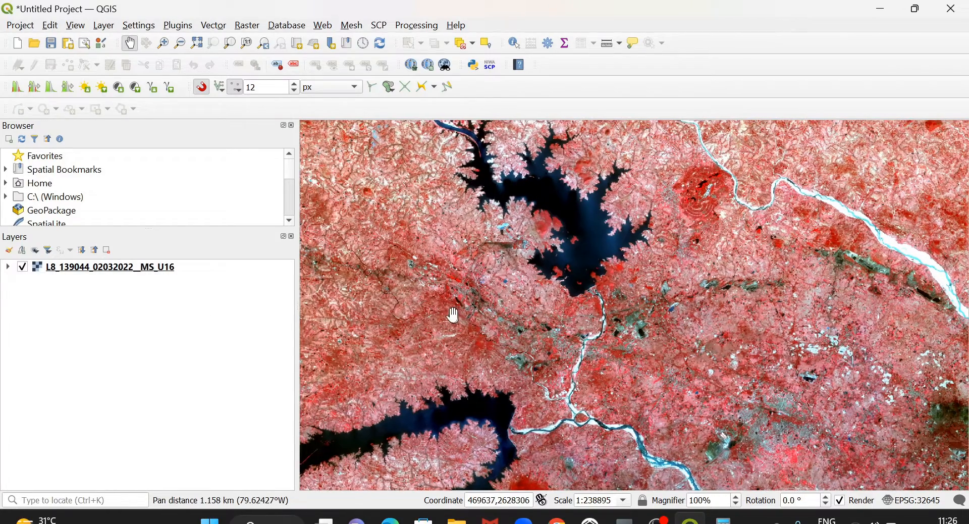
pyautogui.rightClick(109, 266)
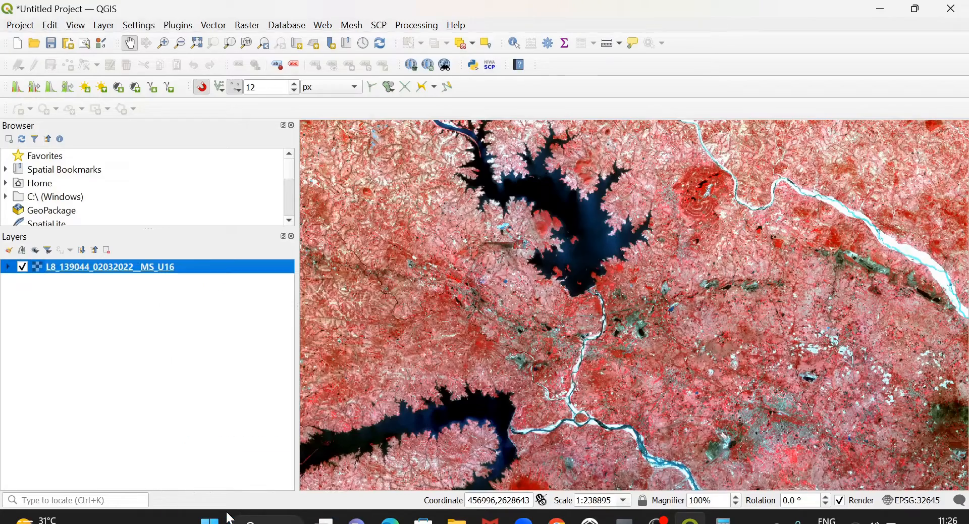
pyautogui.doubleClick(109, 266)
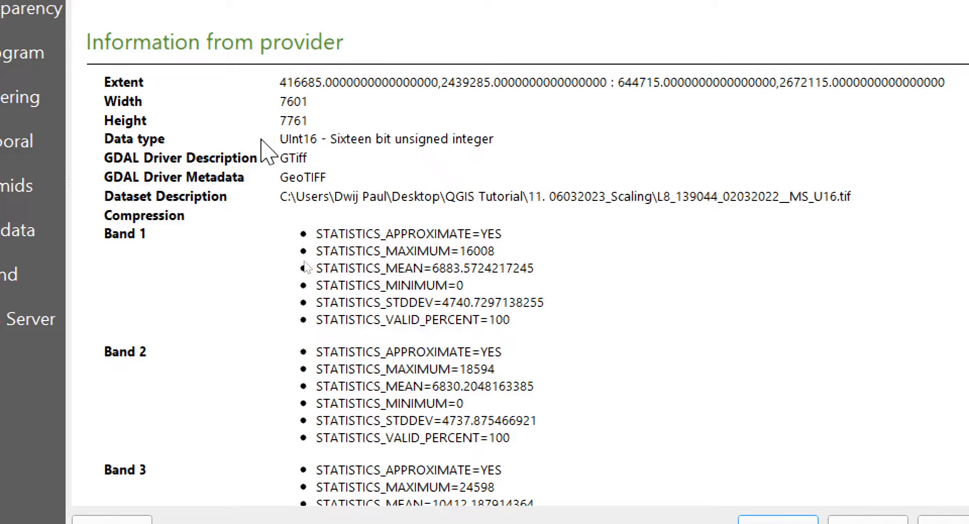
pyautogui.moveTo(319, 167)
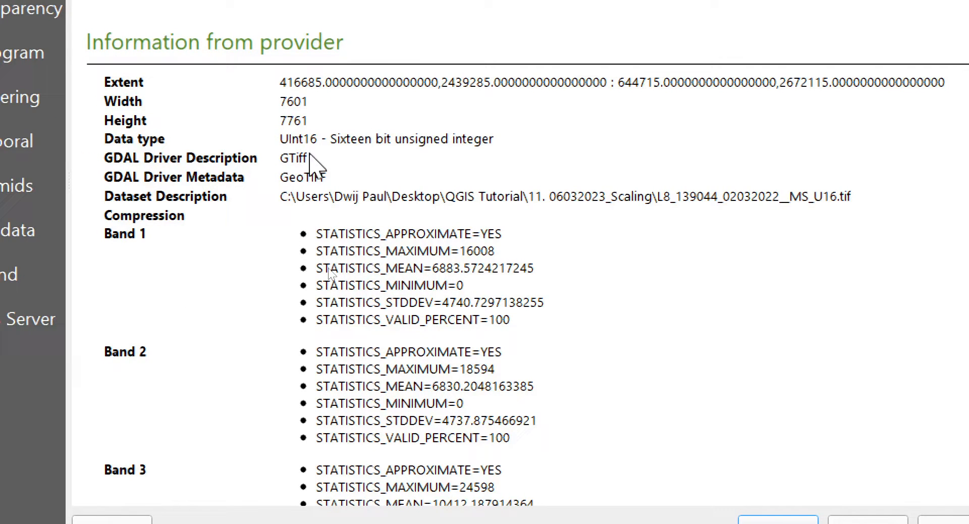
pyautogui.moveTo(402, 172)
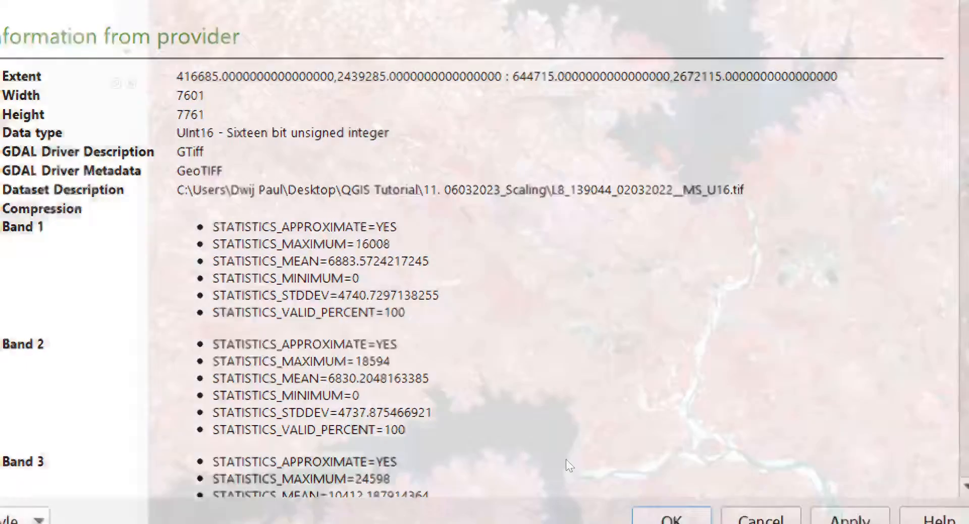
pyautogui.click(671, 518)
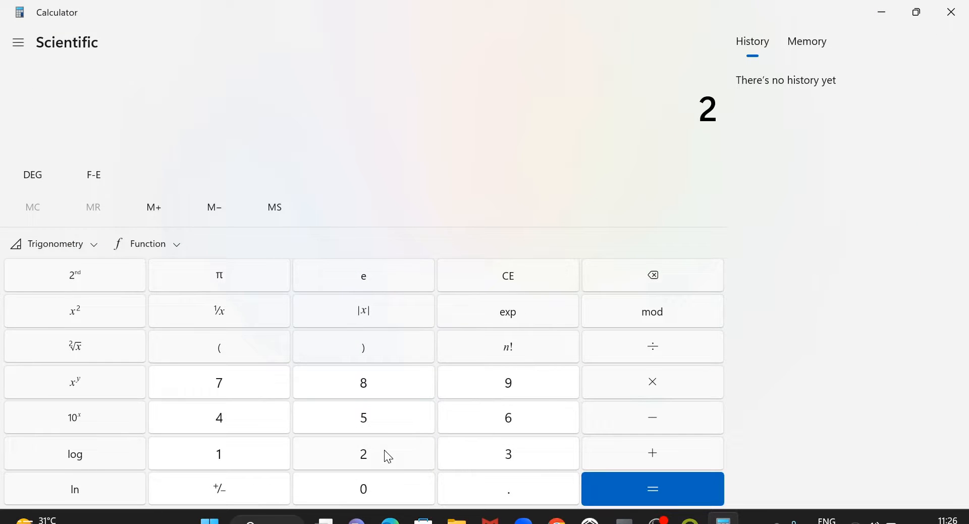
pyautogui.moveTo(94, 413)
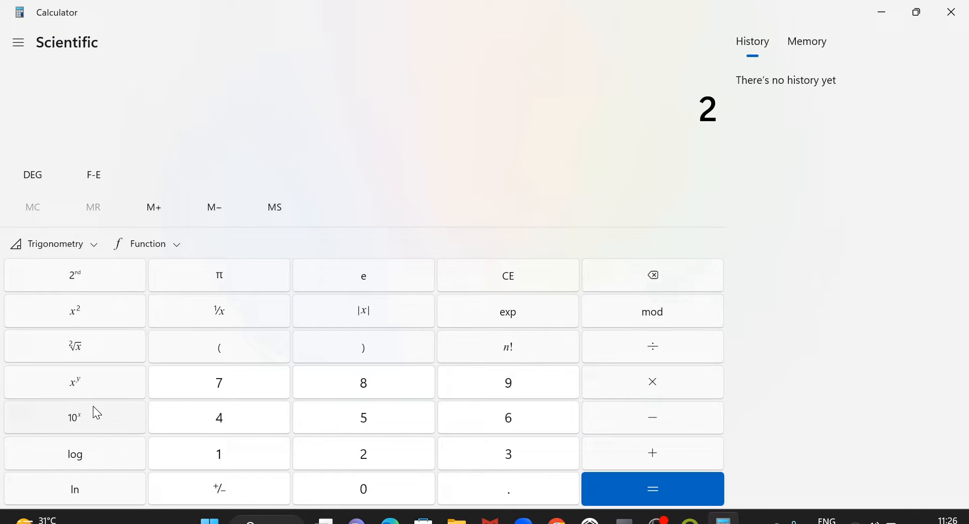
pyautogui.click(74, 381)
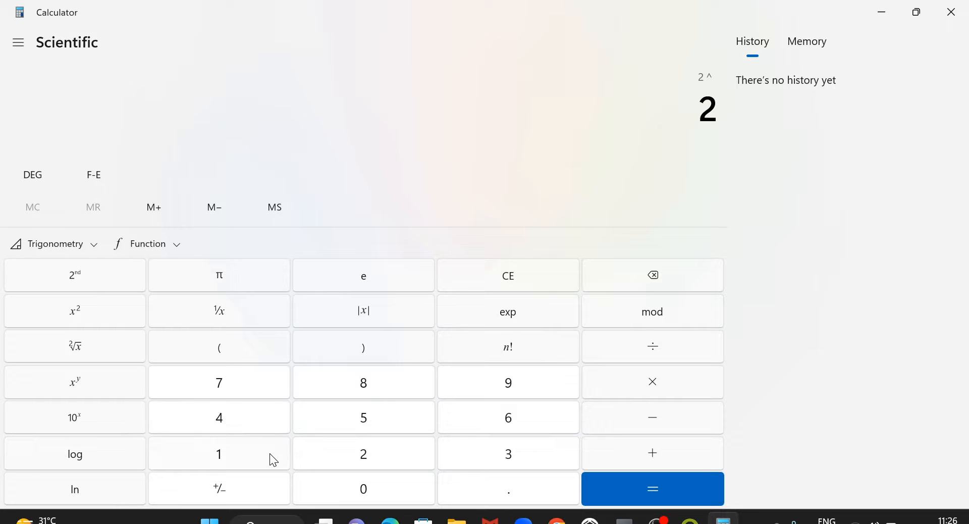
pyautogui.click(651, 488)
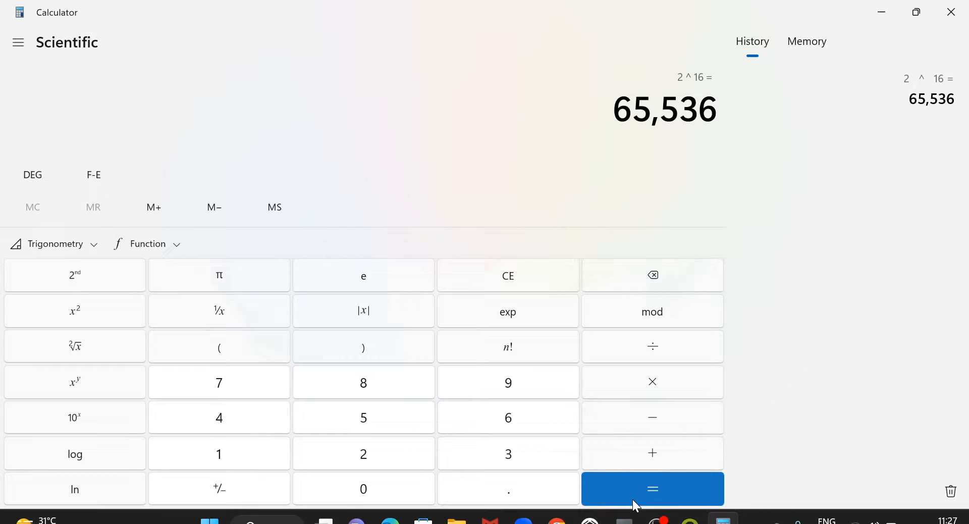
pyautogui.moveTo(718, 143)
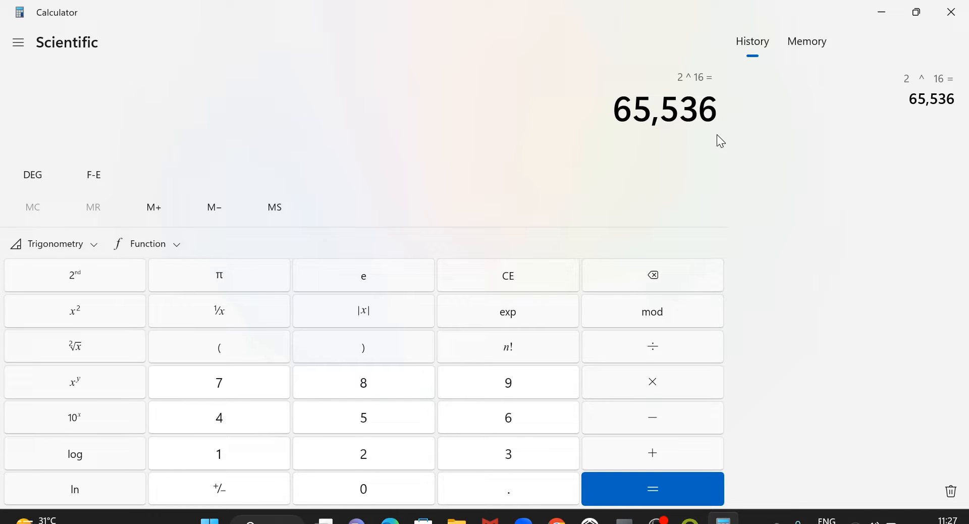
pyautogui.moveTo(951, 12)
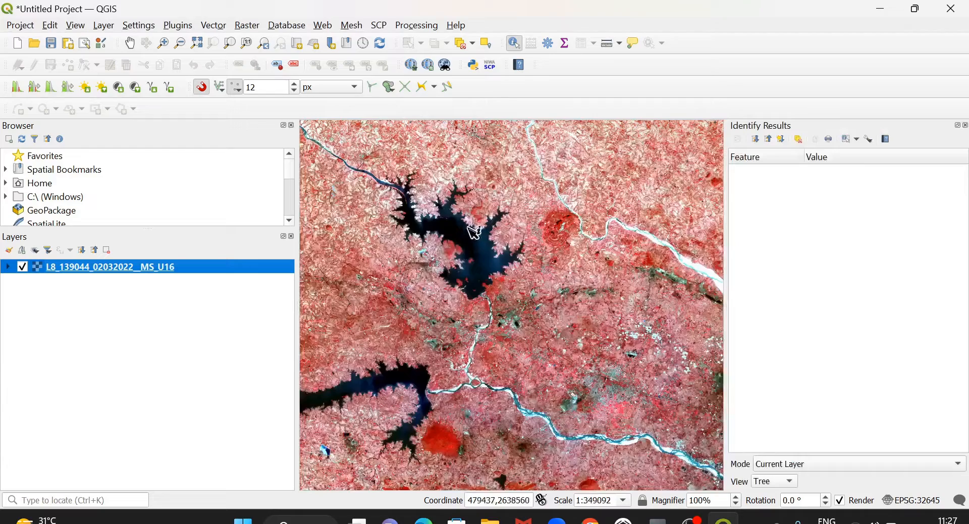
# - Identify two reservoir pixels, reading bands 1–4 from about 9325 down to 7931
pyautogui.click(477, 260)
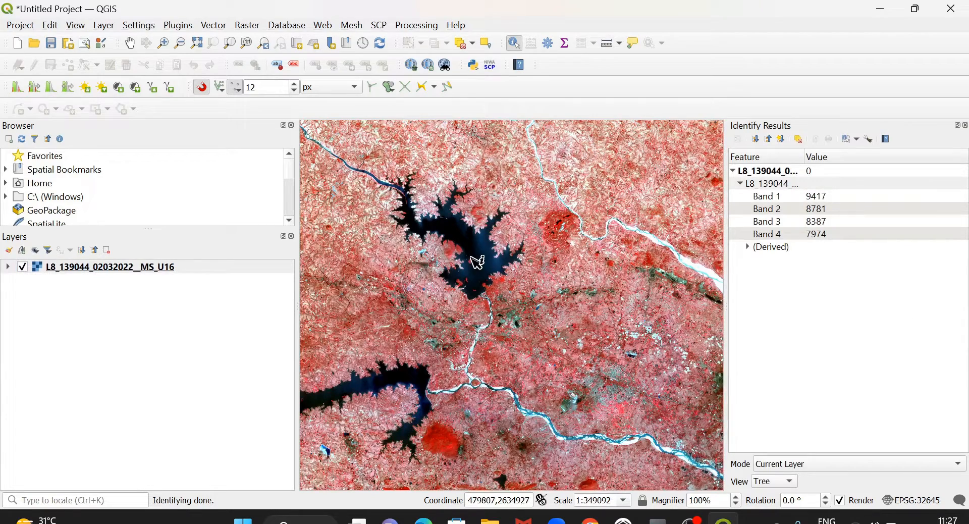
pyautogui.click(487, 267)
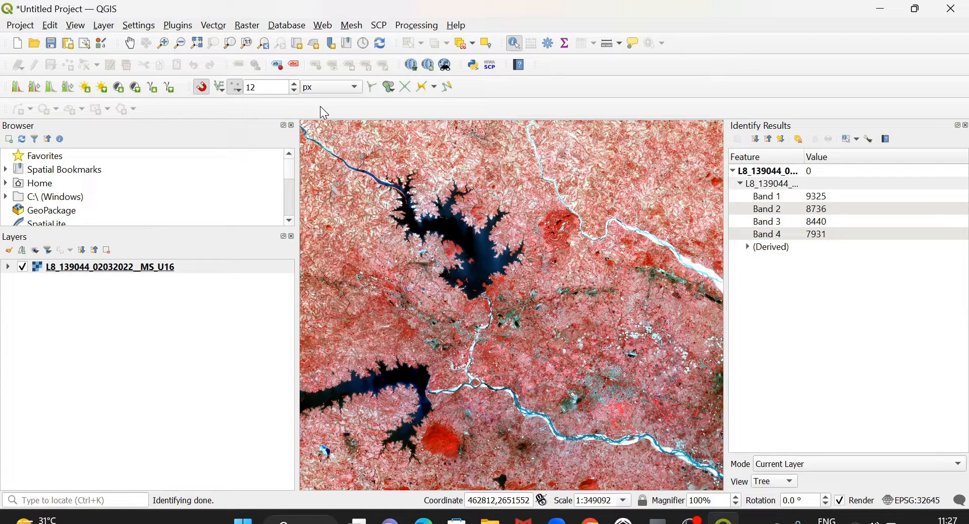
pyautogui.moveTo(247, 30)
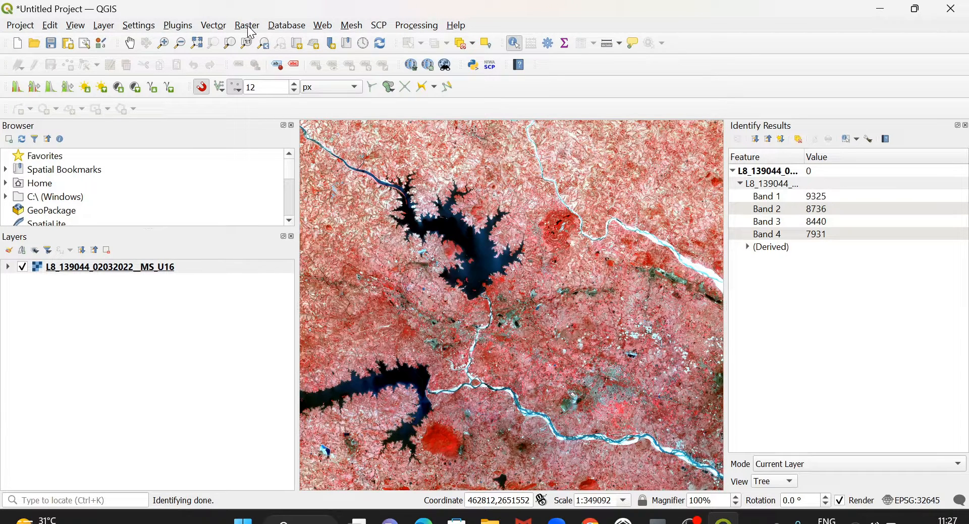
# - Launch Translate (Convert Format) with the Landsat image as the input raster
pyautogui.click(247, 25)
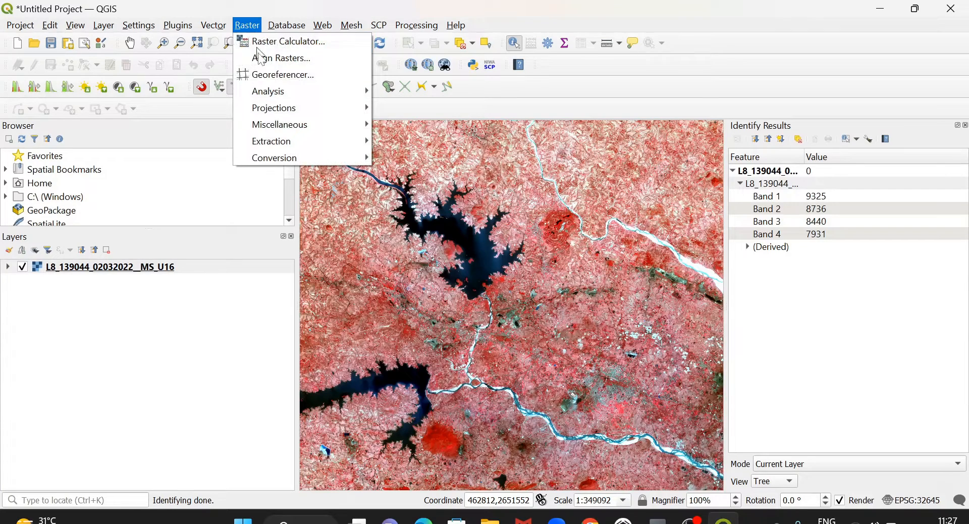
pyautogui.moveTo(273, 157)
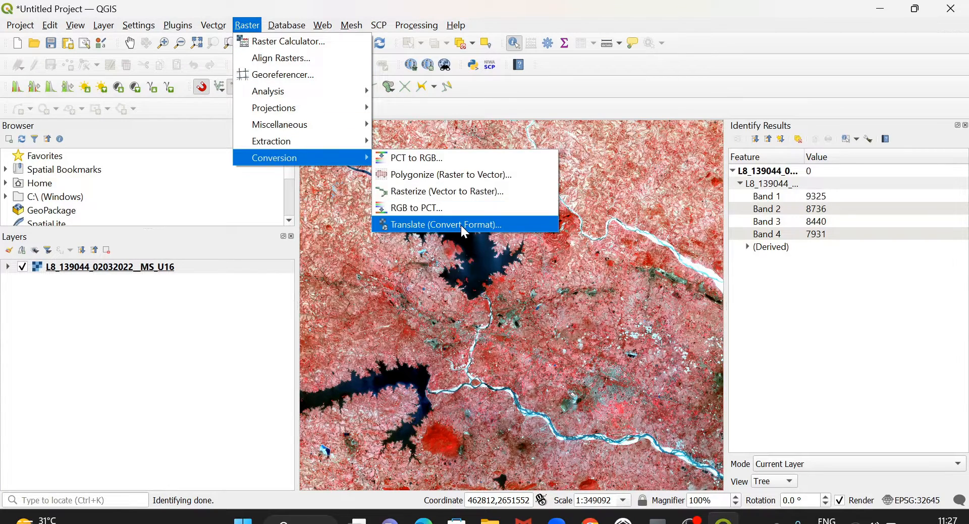
pyautogui.click(446, 224)
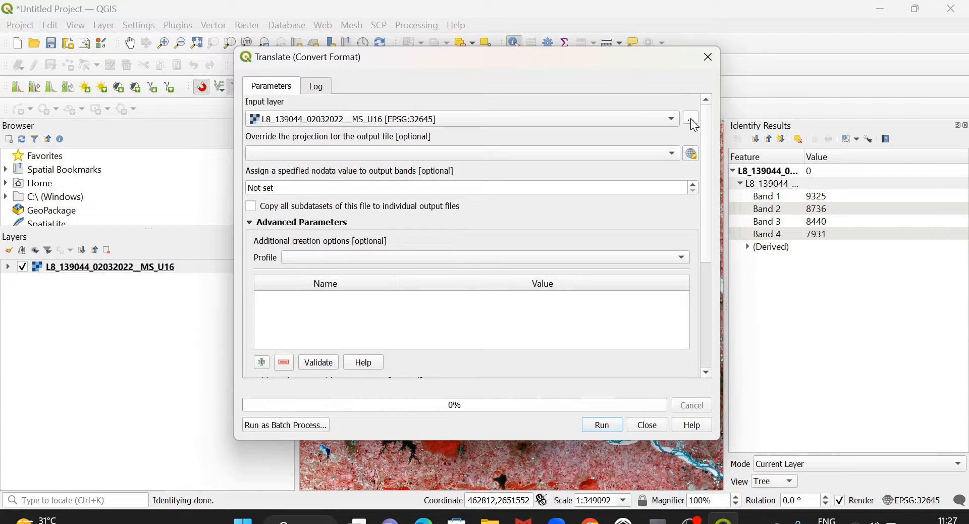
pyautogui.click(690, 119)
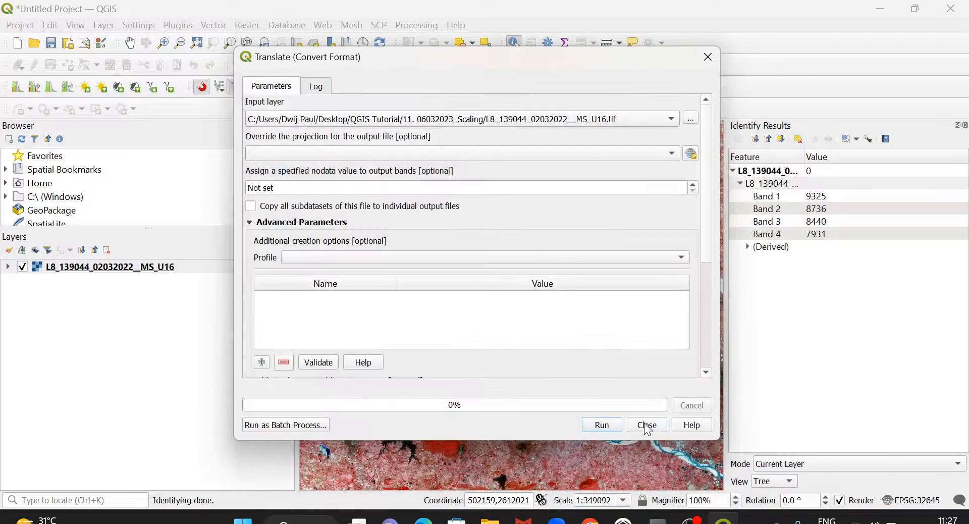
pyautogui.moveTo(624, 179)
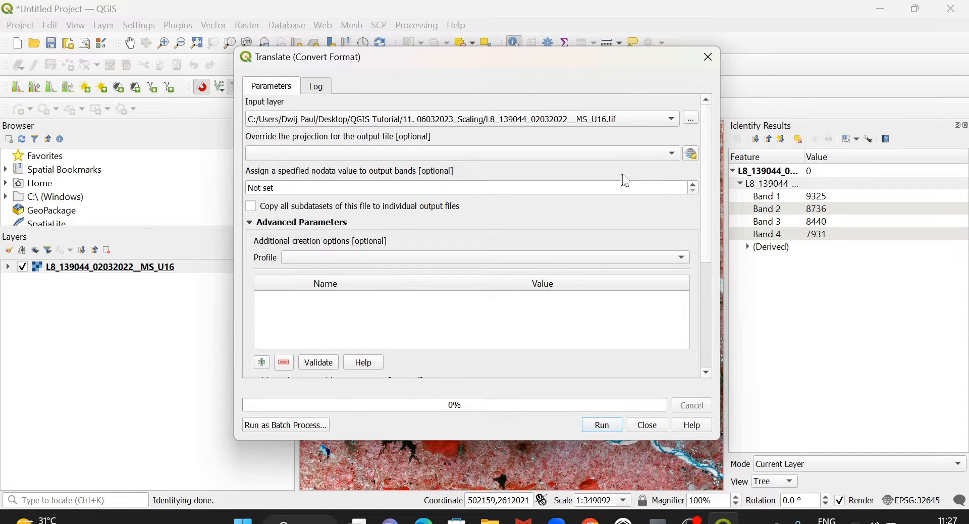
pyautogui.scroll(-3)
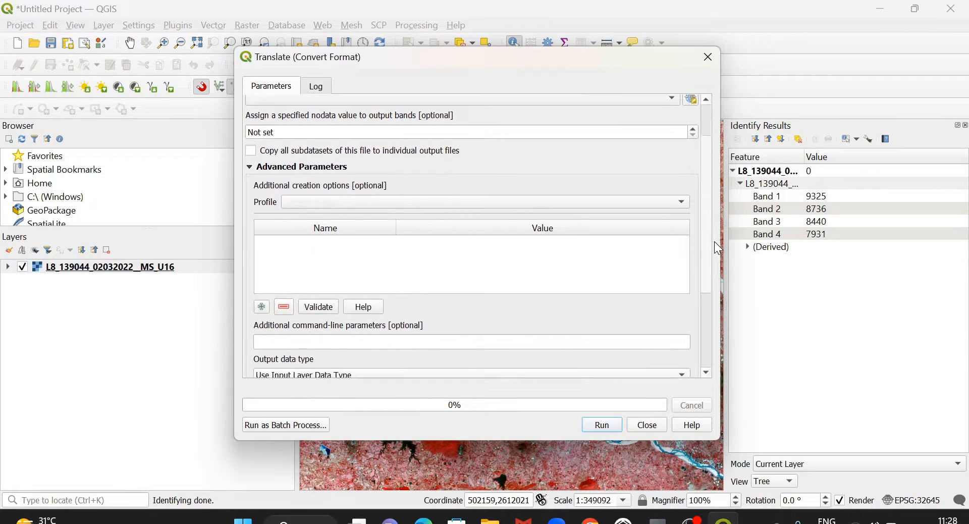
pyautogui.click(679, 201)
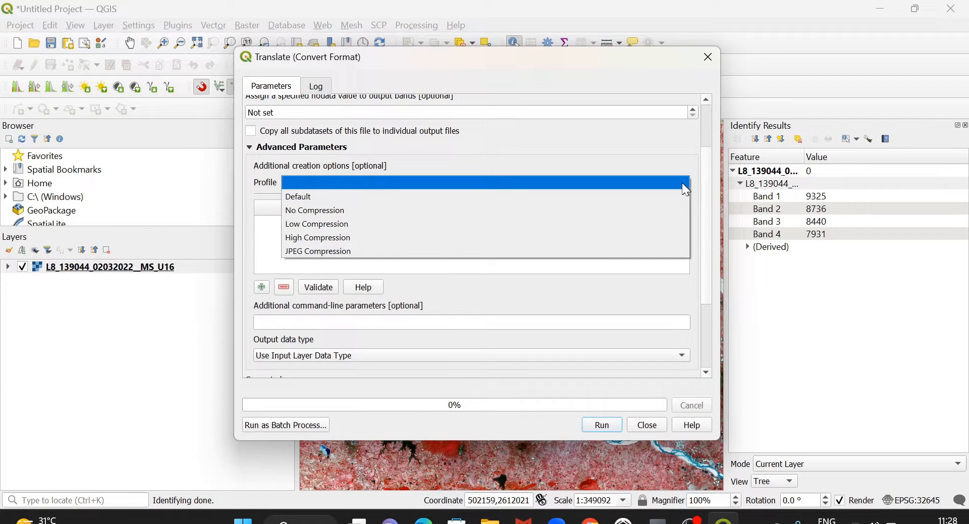
# - Set output data type to Byte, add -scale as an extra parameter, and run
pyautogui.click(298, 196)
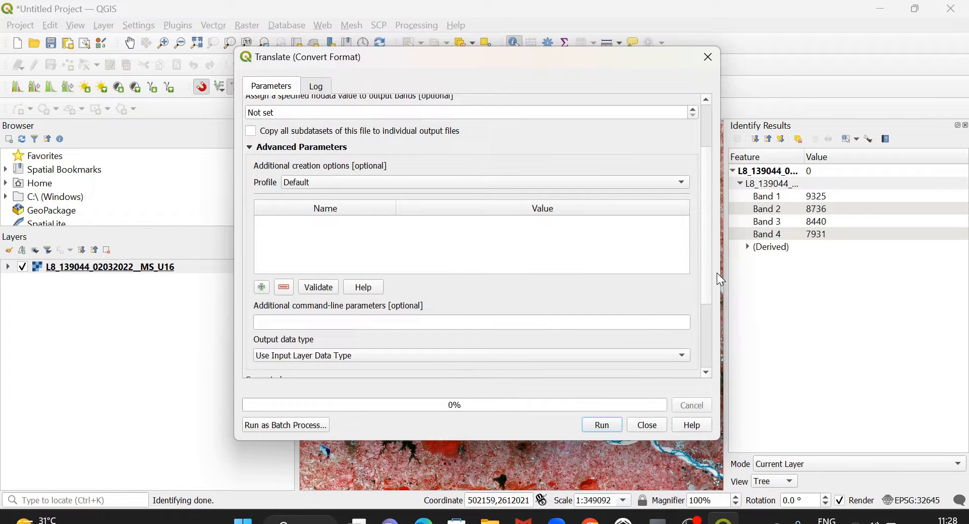
pyautogui.scroll(-3)
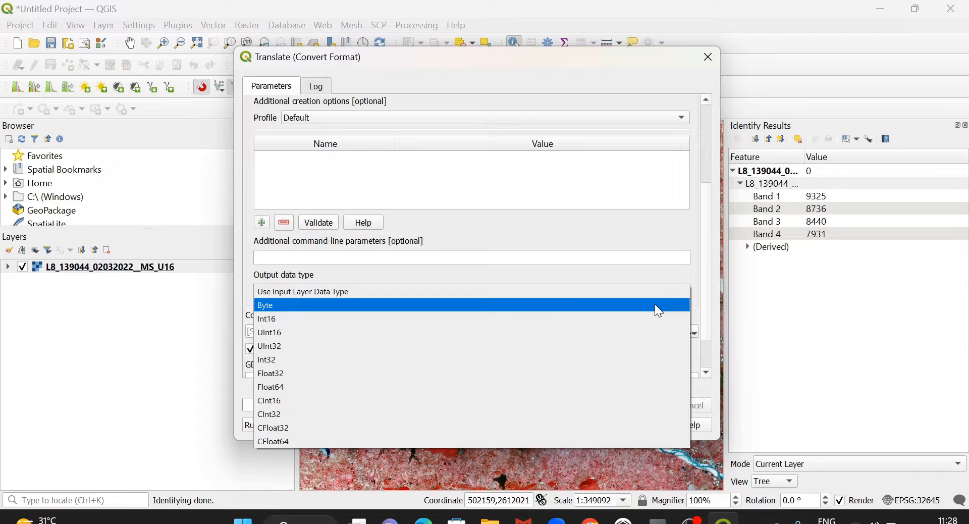
pyautogui.click(264, 304)
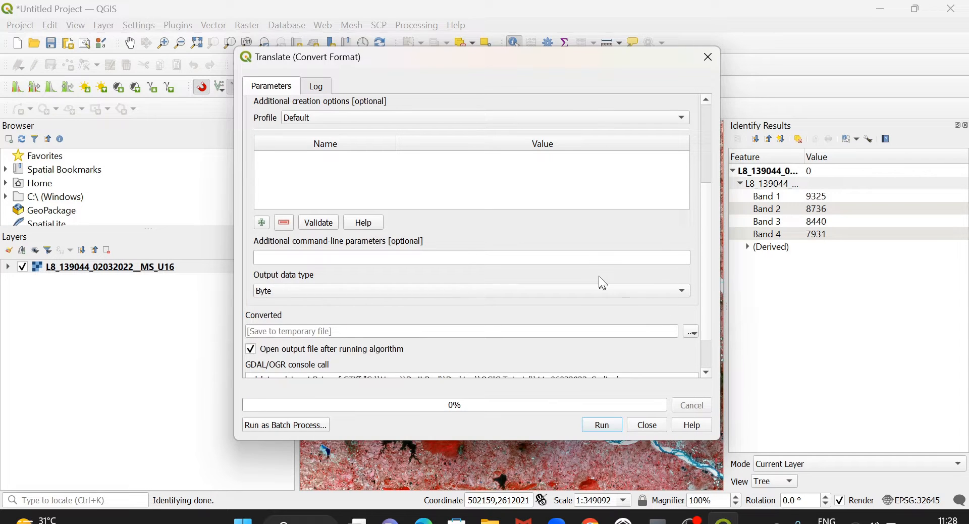
pyautogui.click(469, 257)
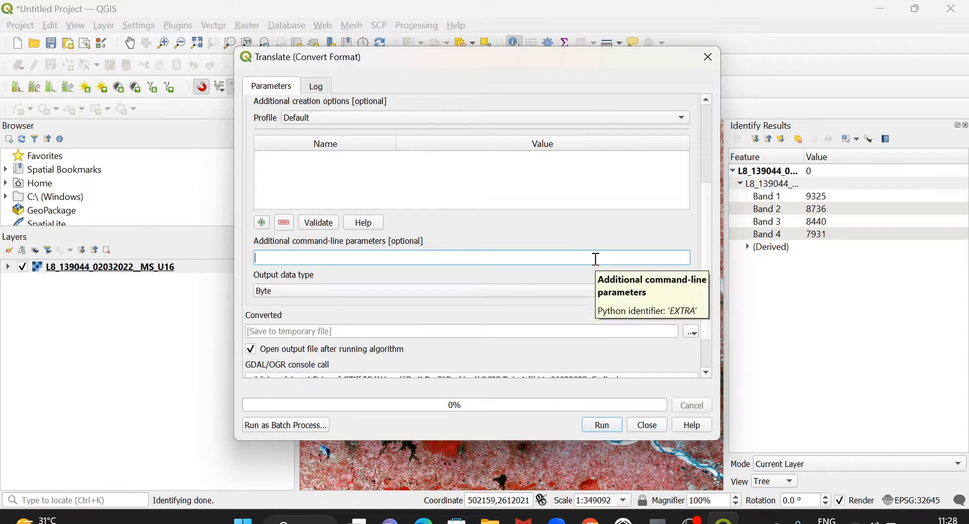
pyautogui.write('-sd')
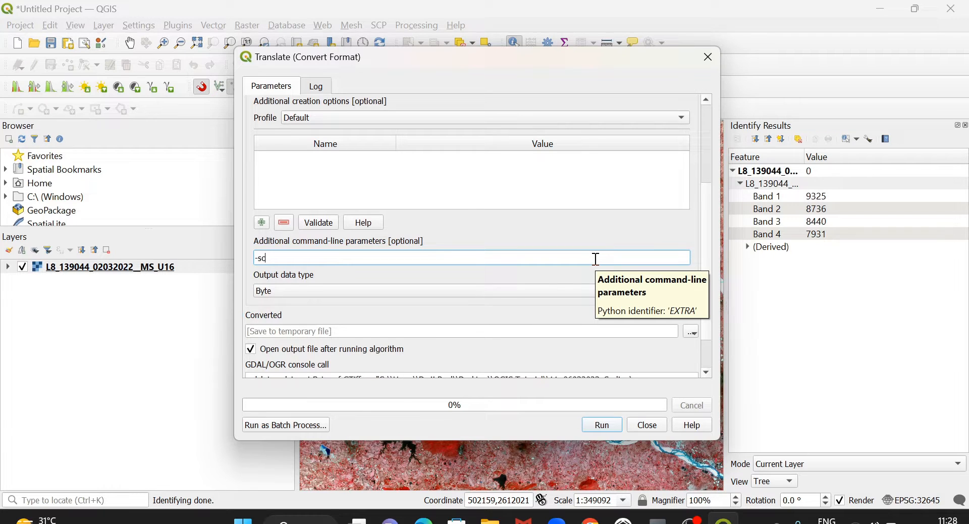
pyautogui.write('ale')
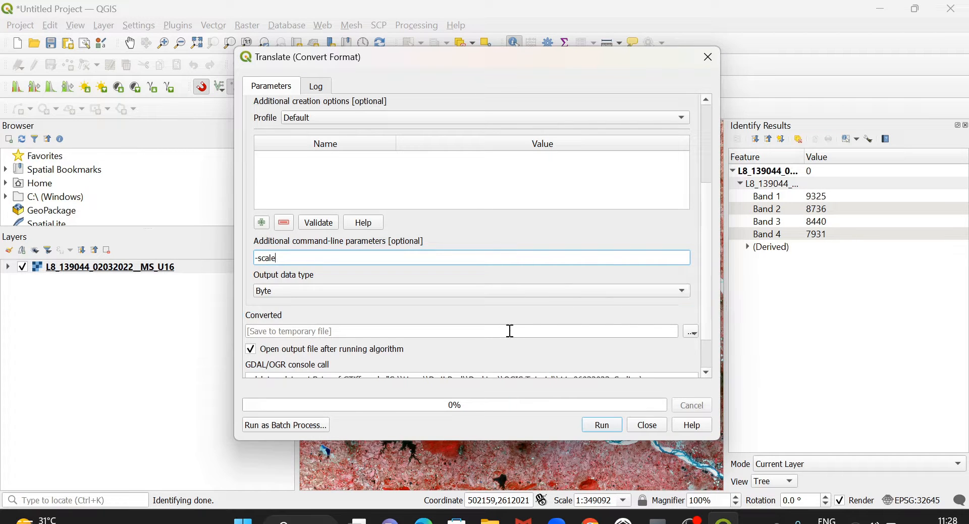
pyautogui.scroll(-3)
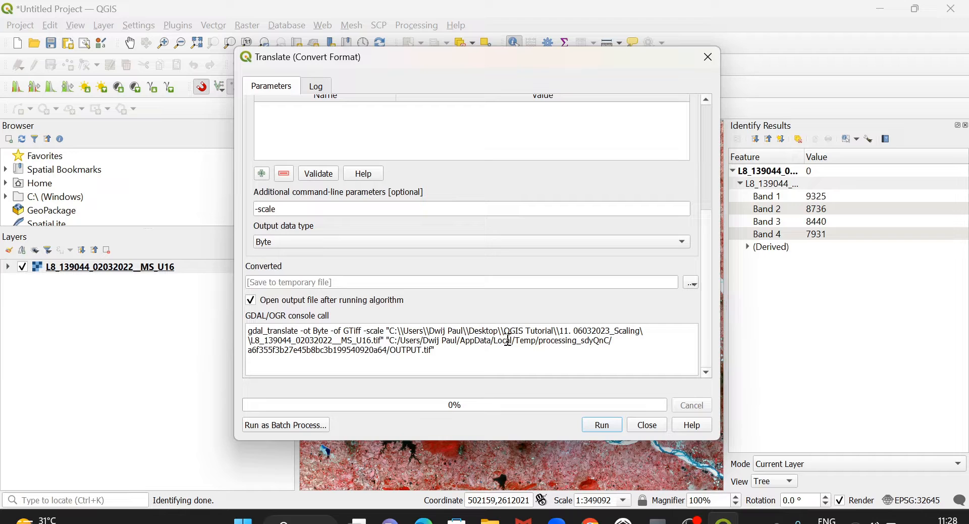
pyautogui.click(600, 424)
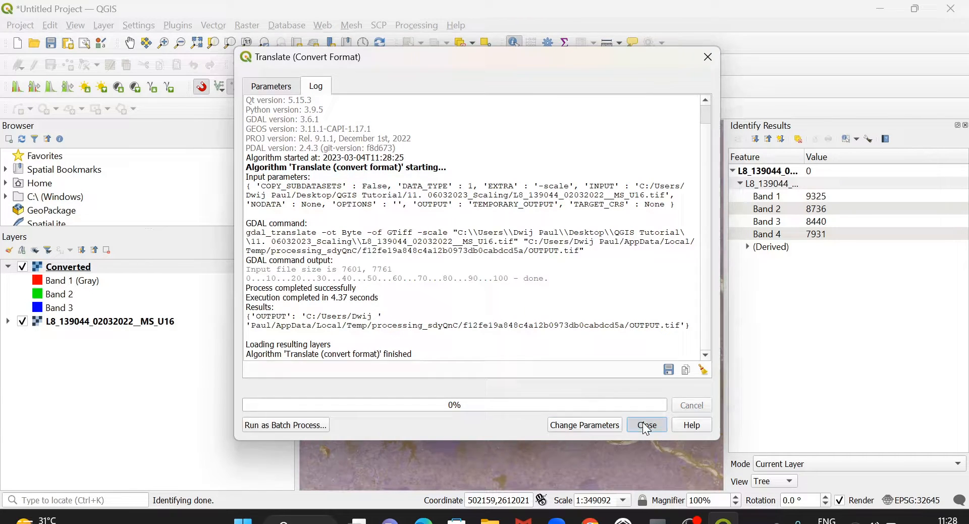
# - Close the finished conversion tool and bring up the Converted layer's context menu
pyautogui.click(647, 424)
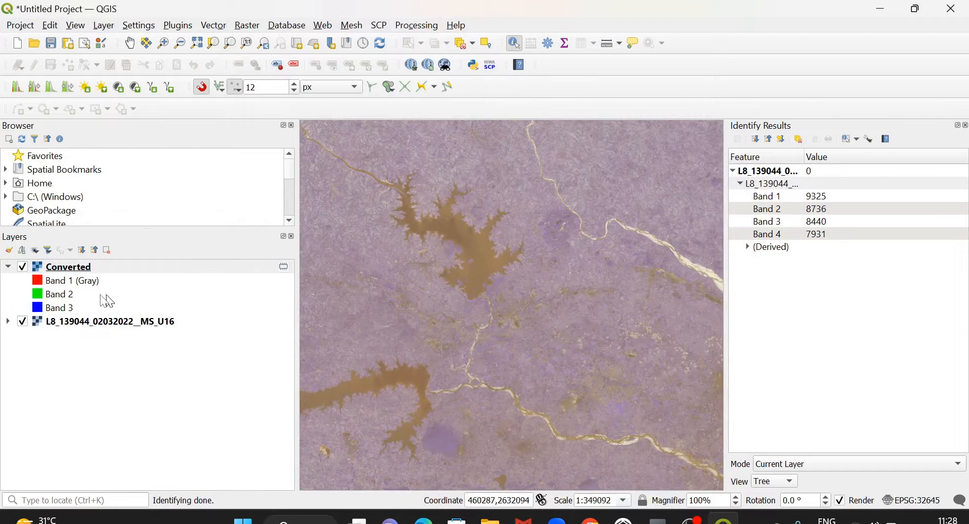
pyautogui.rightClick(67, 266)
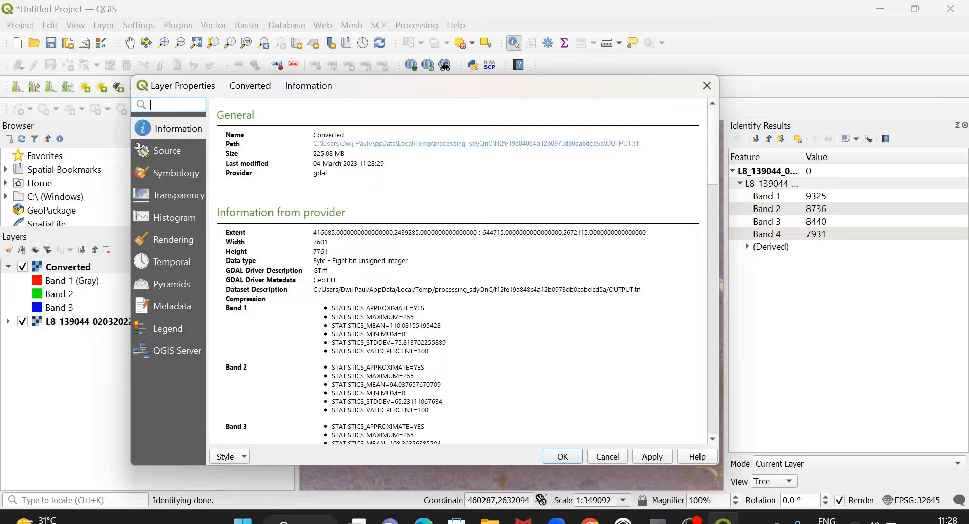
pyautogui.moveTo(355, 281)
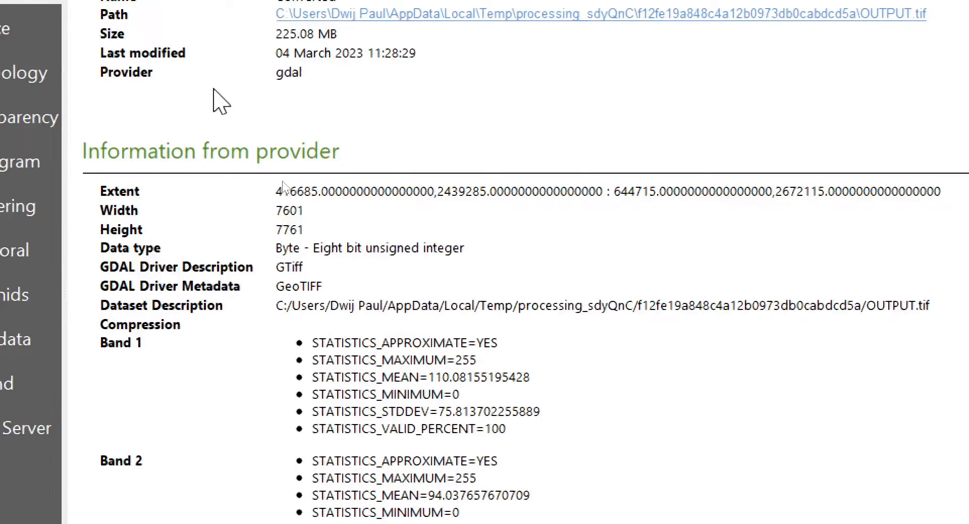
pyautogui.moveTo(494, 272)
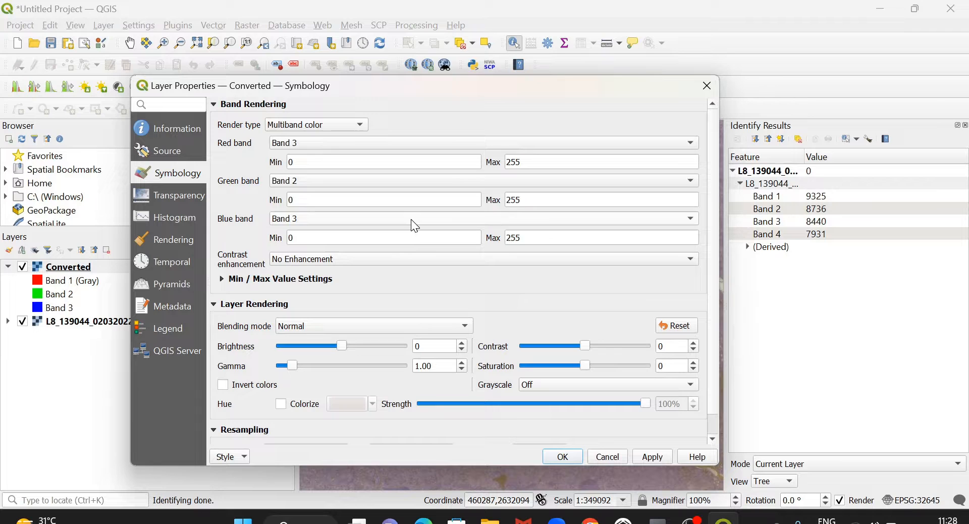
# - Set the blue band to Band 1, completing the 3-2-1 false-colour rendering
pyautogui.click(482, 218)
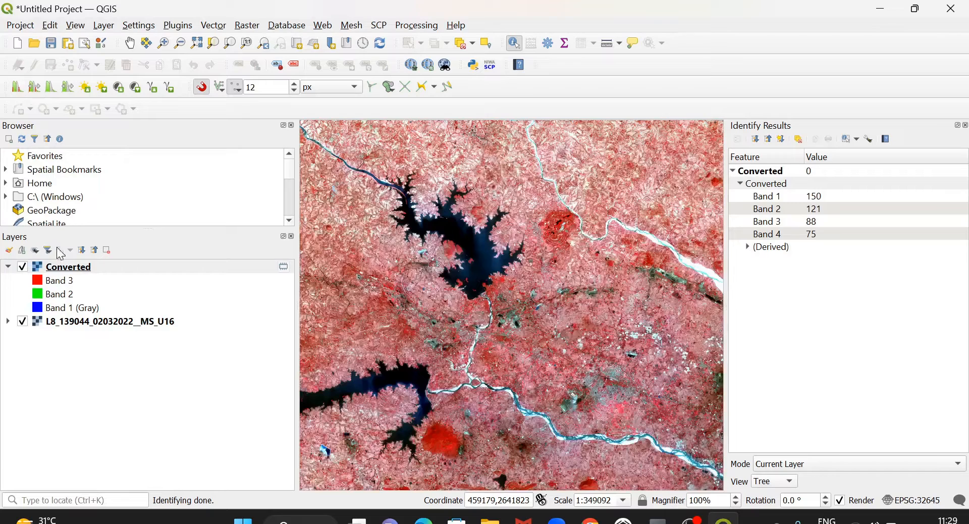
pyautogui.click(68, 266)
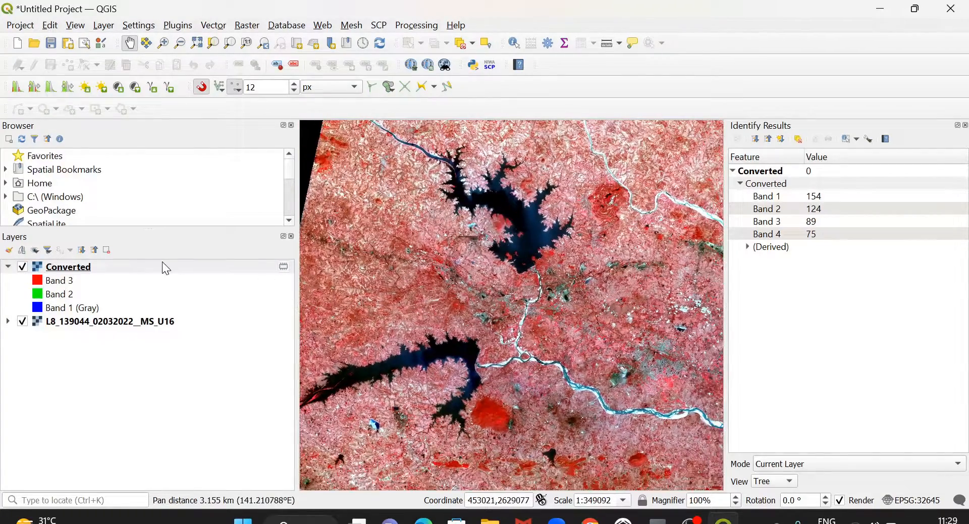
# - Export Converted as GeoTIFF L8_139044_02032022__MS_U8 in the scaling folder, not added to map
pyautogui.rightClick(68, 266)
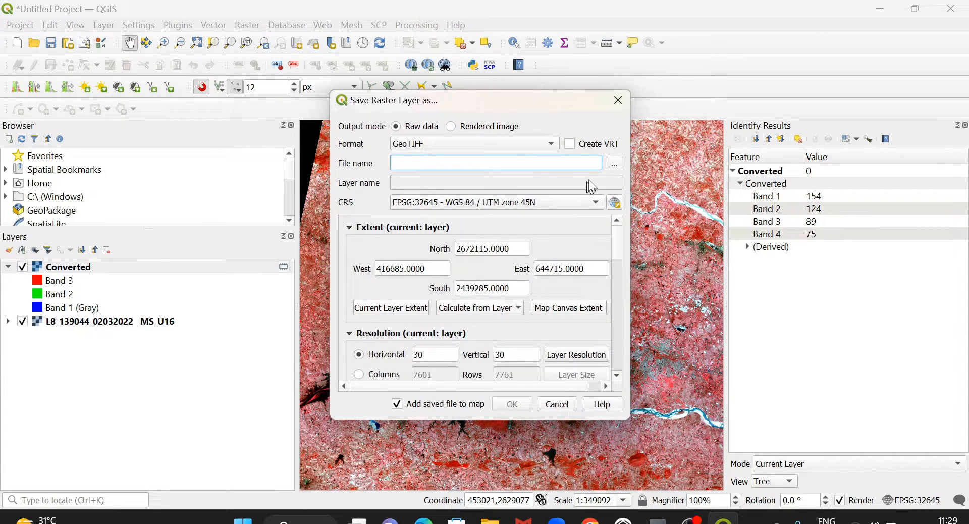
pyautogui.click(613, 163)
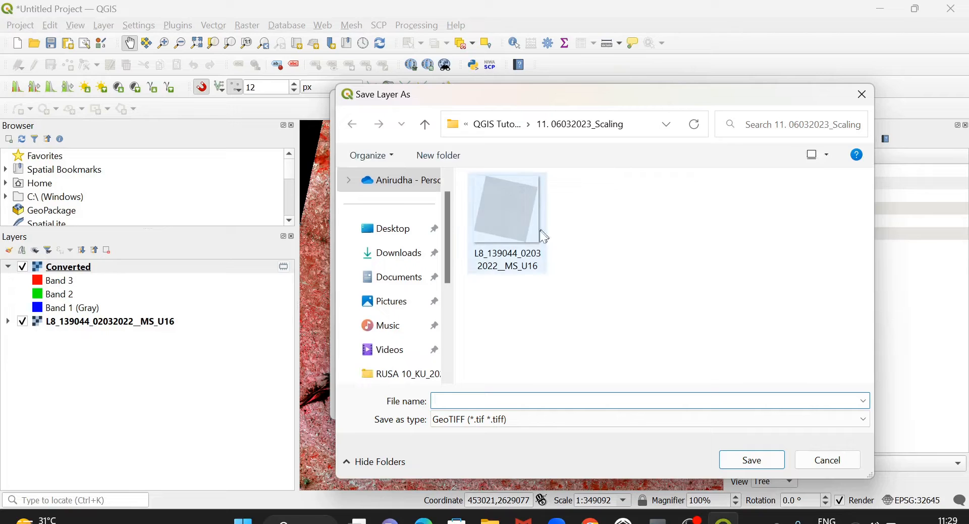
pyautogui.click(506, 209)
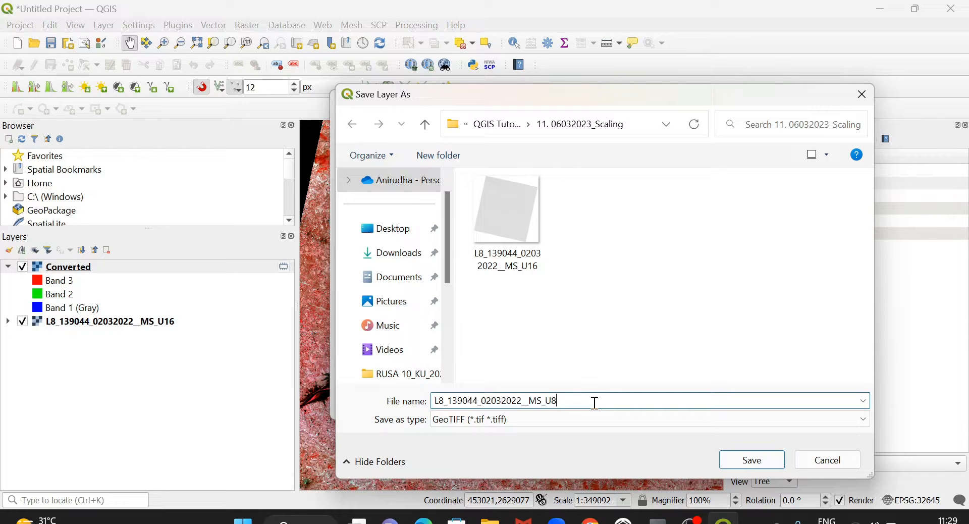
pyautogui.click(750, 460)
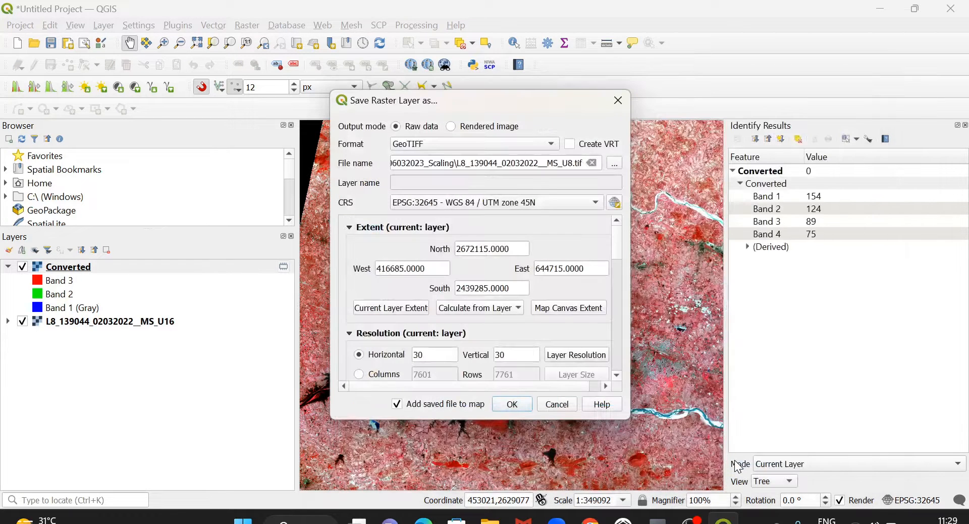
pyautogui.moveTo(383, 402)
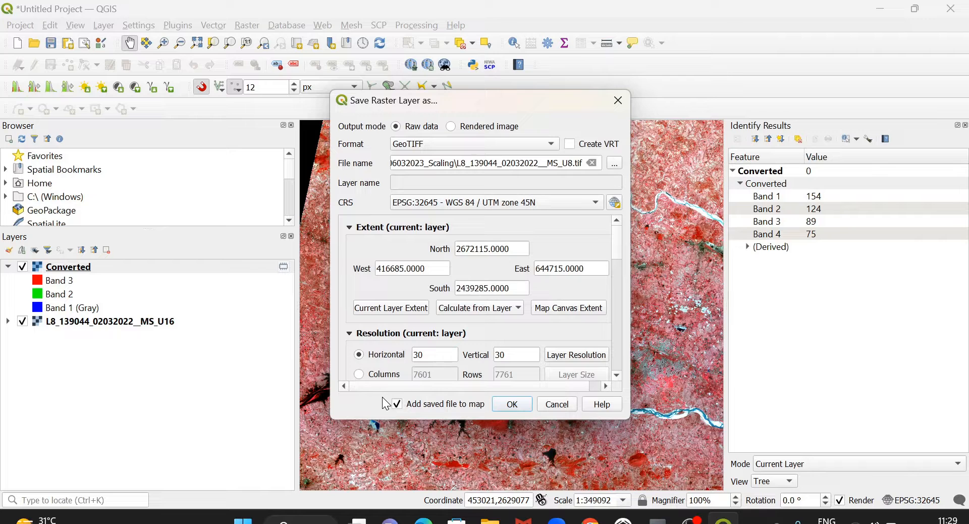
pyautogui.click(396, 403)
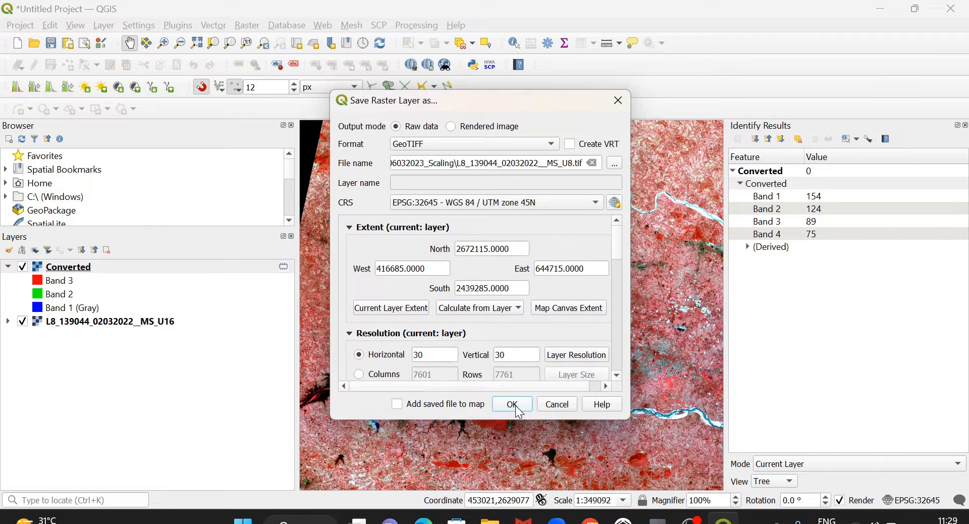
pyautogui.click(511, 403)
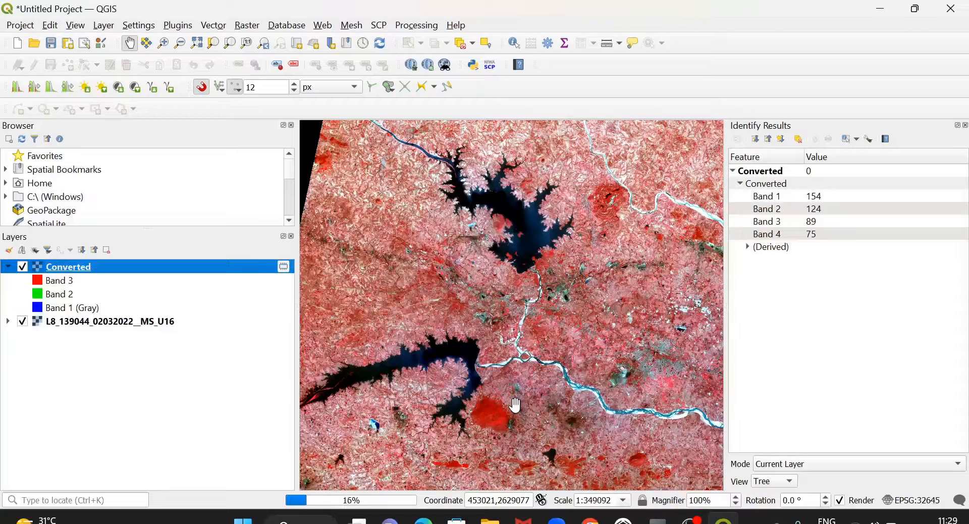